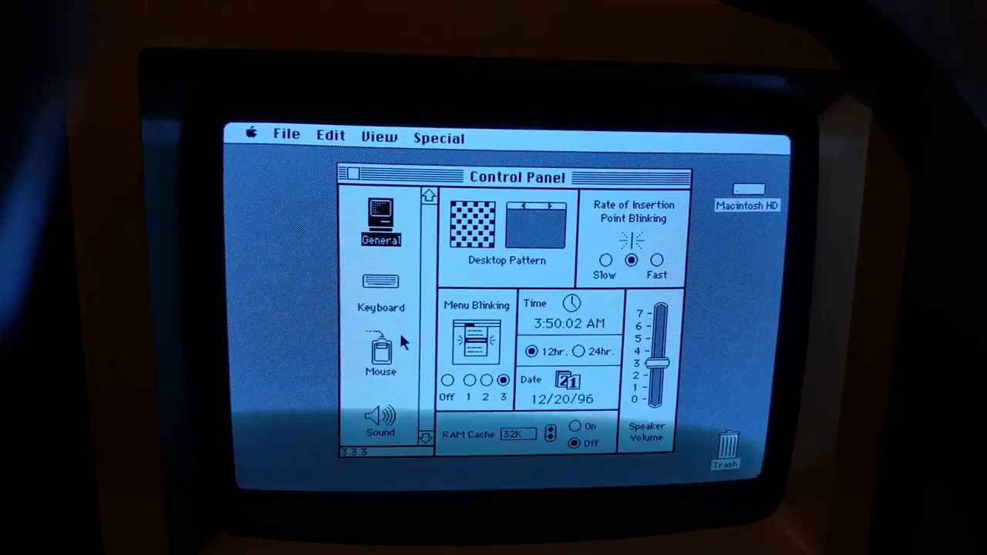
Review the Mouse settings, set tracking to fast, and close the Control Panel.
click(381, 352)
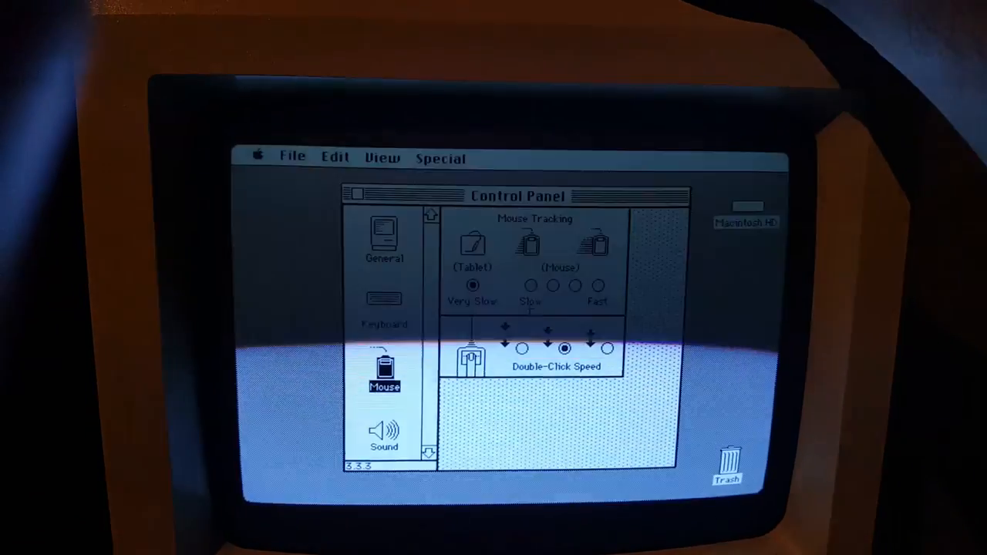
click(574, 287)
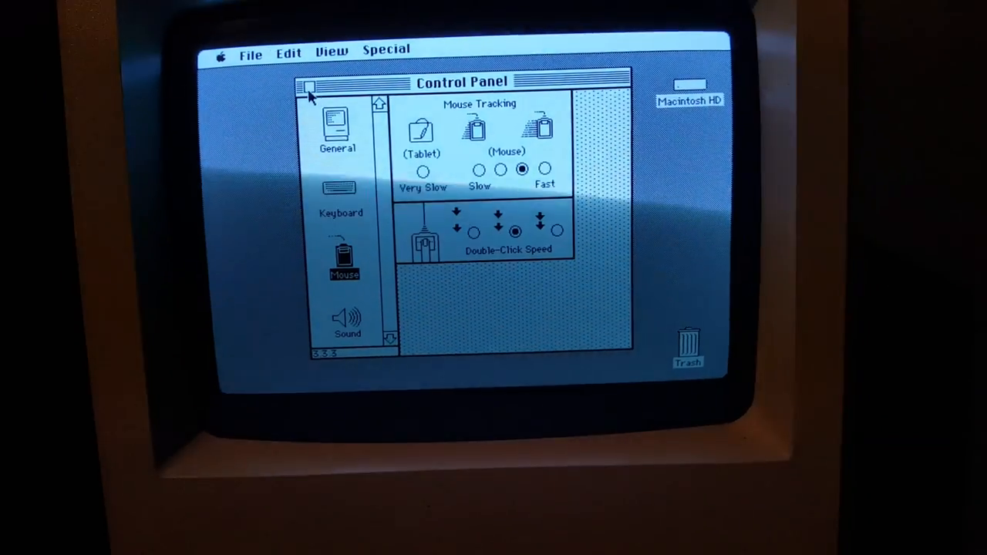
click(302, 86)
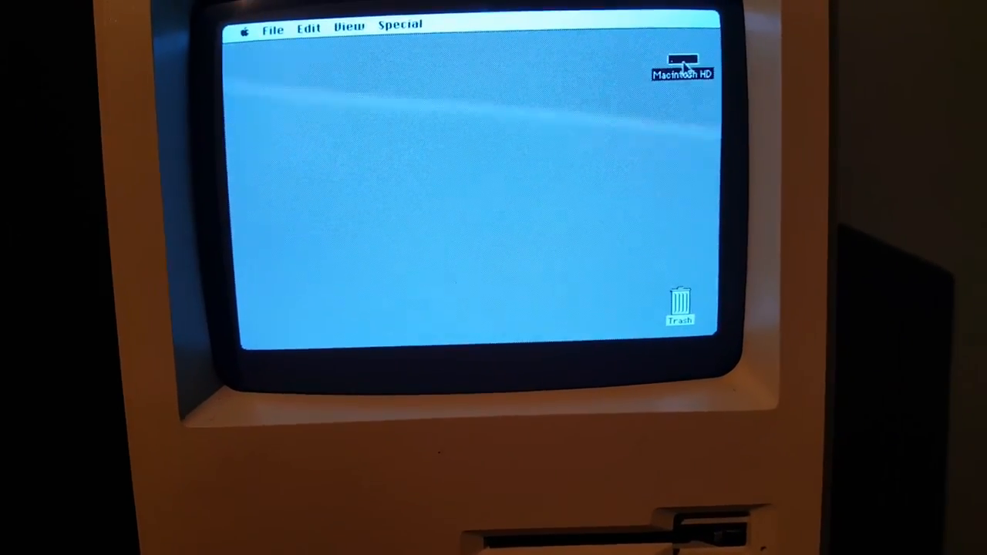
Open Macintosh HD and its Programs folder listing StuffIt Expander, MacWrite and CopyROM.
double_click(682, 65)
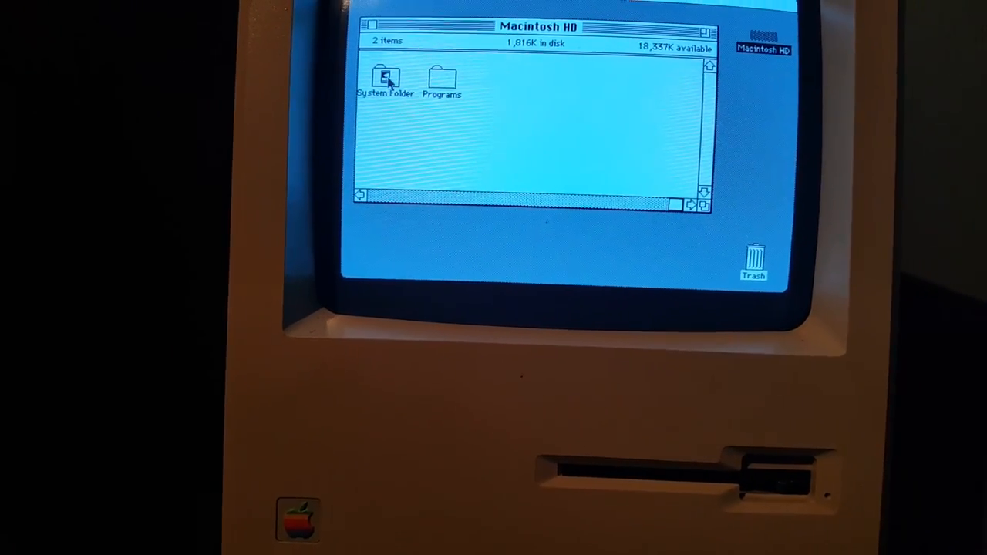
double_click(385, 77)
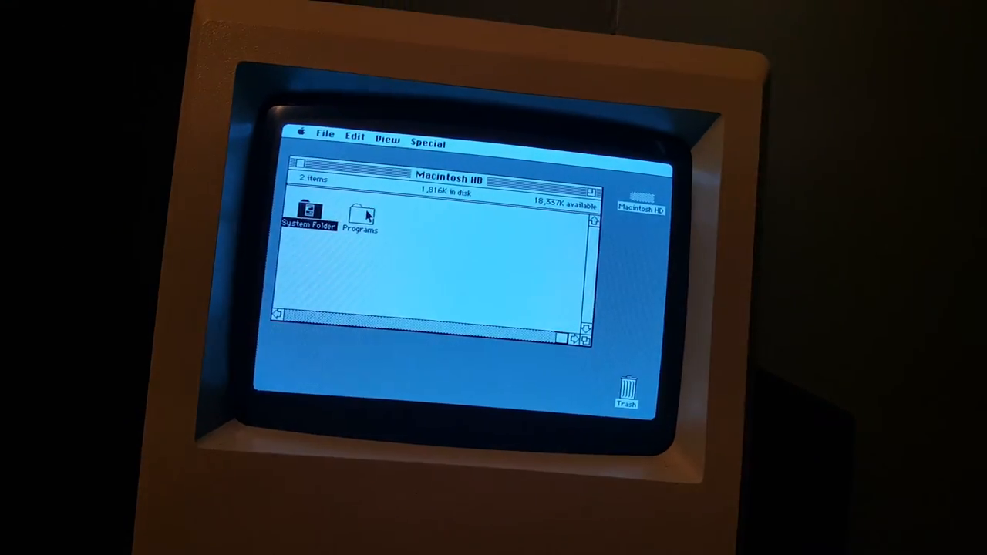
double_click(361, 215)
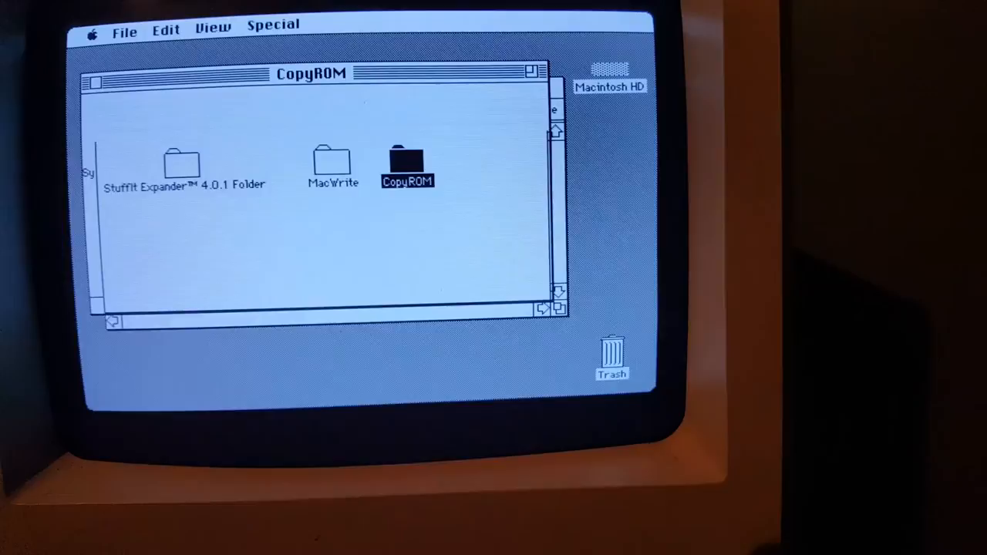
Launch CopyROM, reaching its prompt to save the dumped ROM file.
double_click(407, 162)
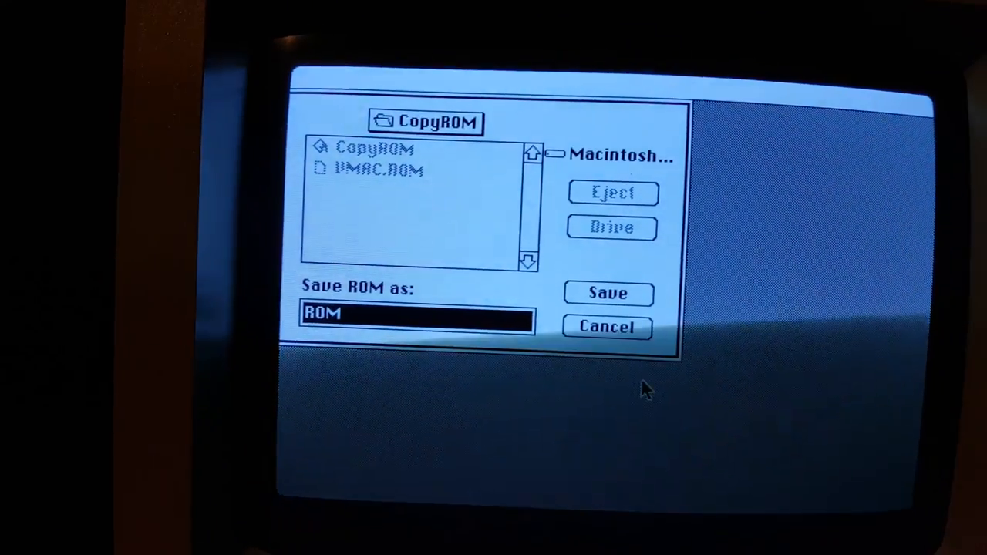
Cancel the Save ROM dialog and launch MacWrite with the MacWrite Test document.
click(607, 293)
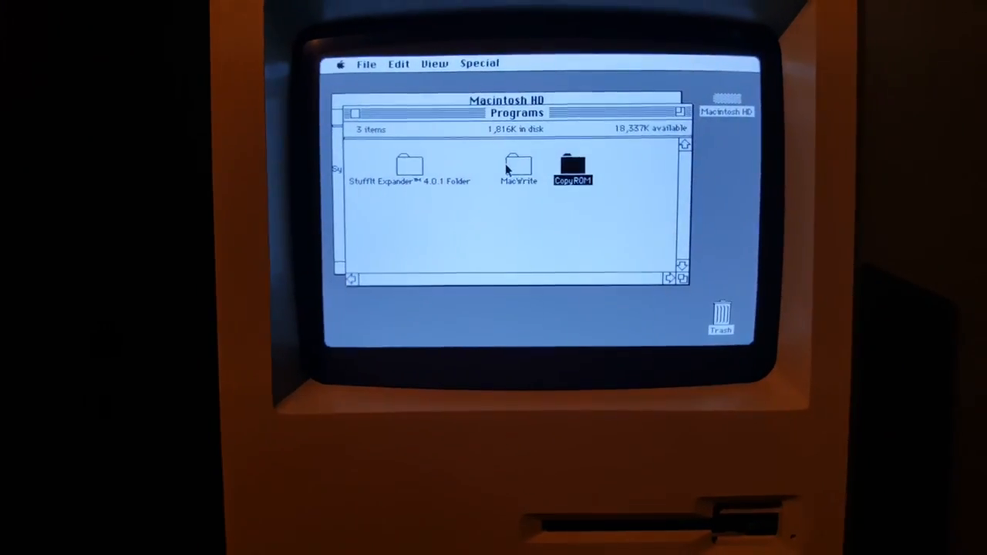
double_click(518, 168)
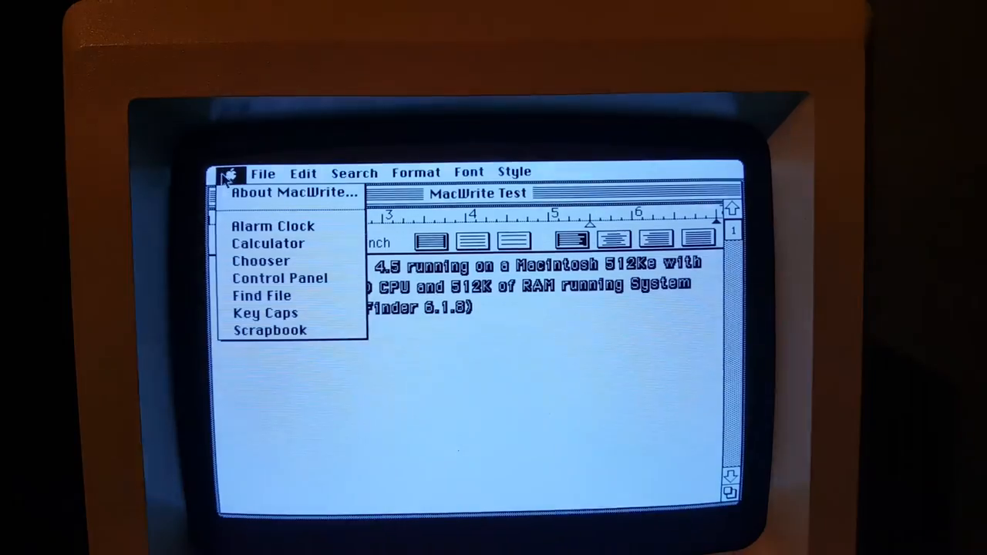
Return to the test document and pull down MacWrite's File menu listing Quit.
click(293, 192)
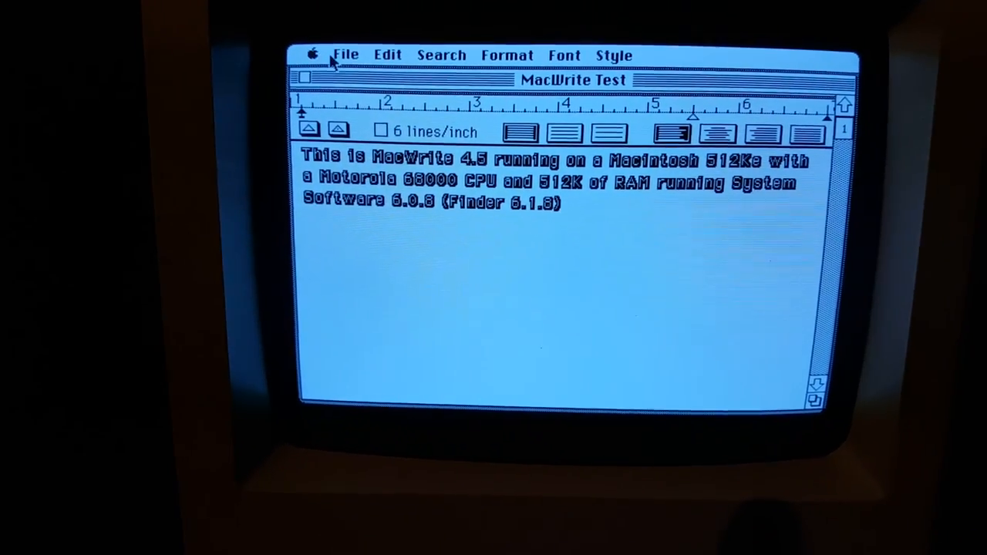
click(345, 54)
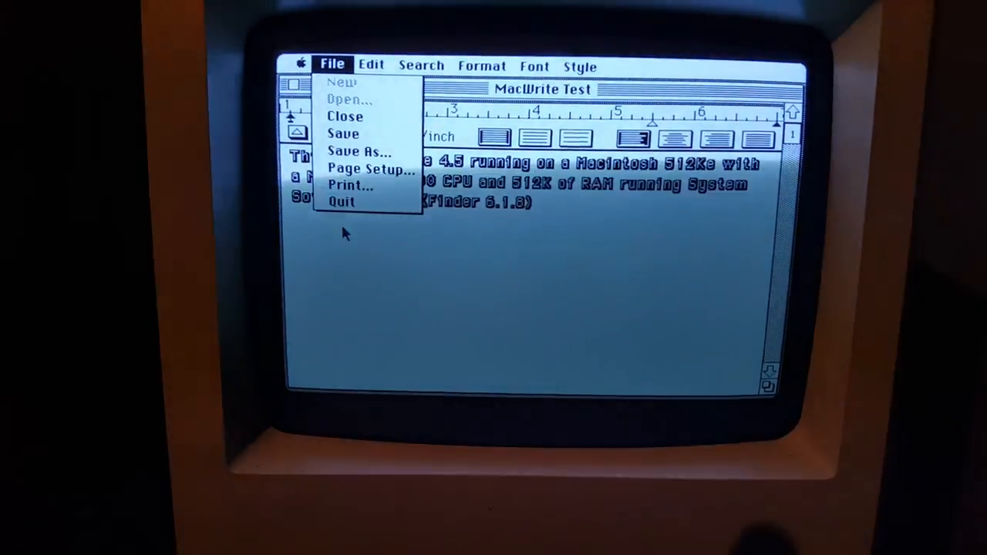